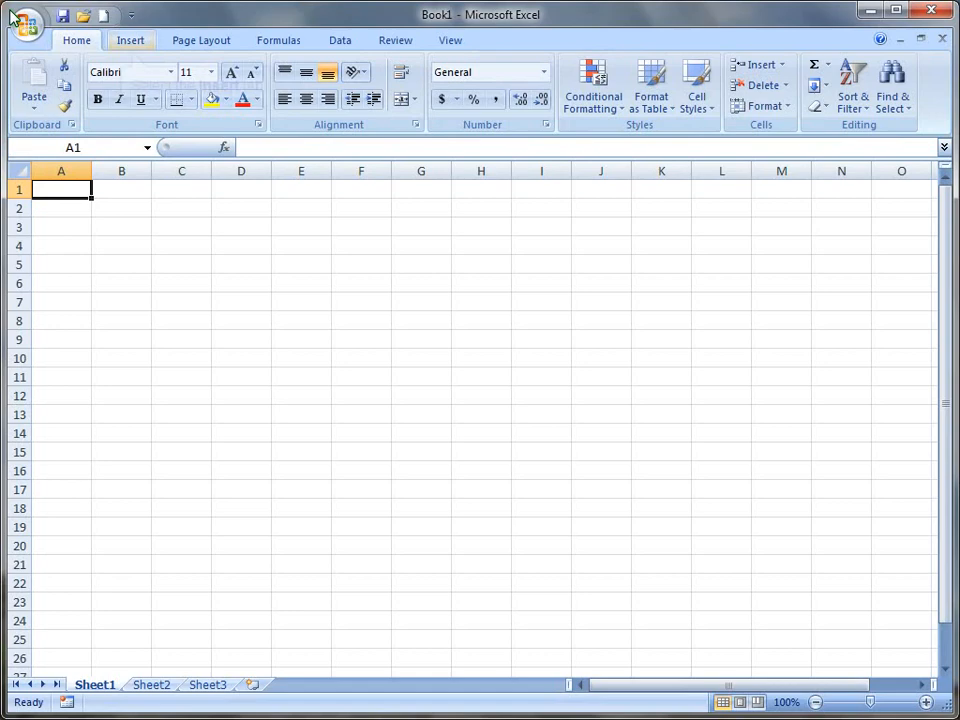
{"action": "mouse_move", "coordinate": [130, 40]}
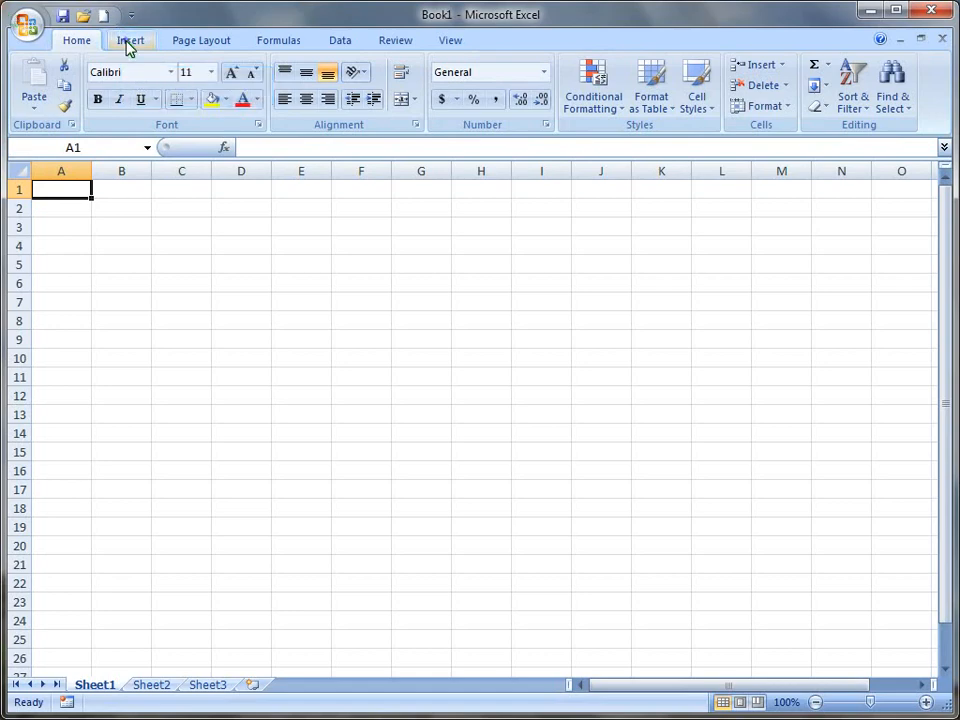
Switch to the View tab, then open Excel Options from the Office Button menu.
{"action": "left_click", "coordinate": [278, 40]}
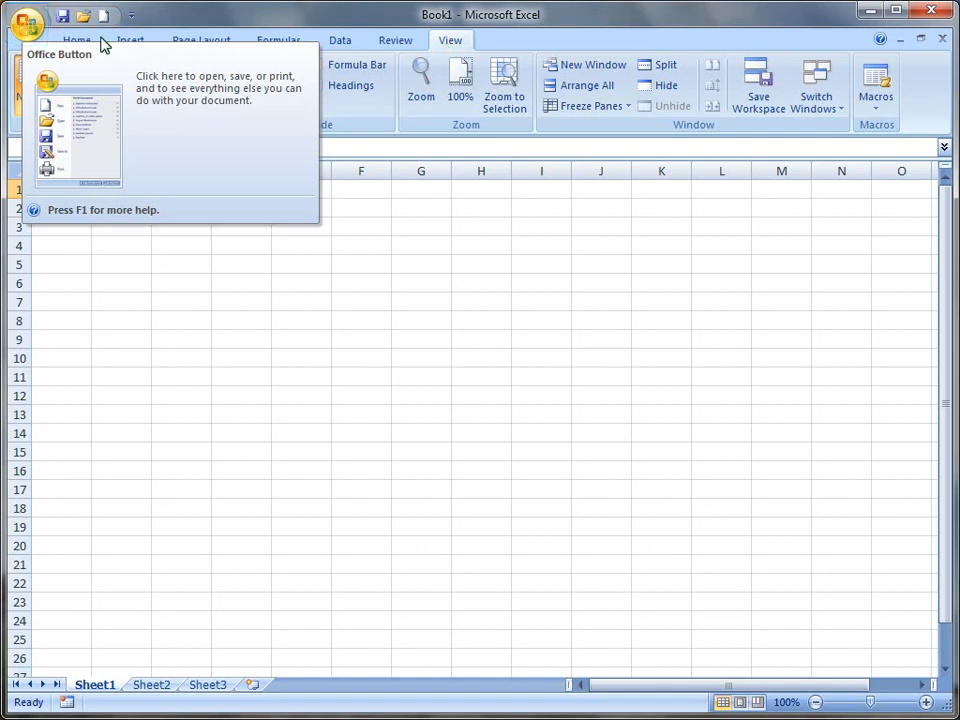
{"action": "left_click", "coordinate": [20, 20]}
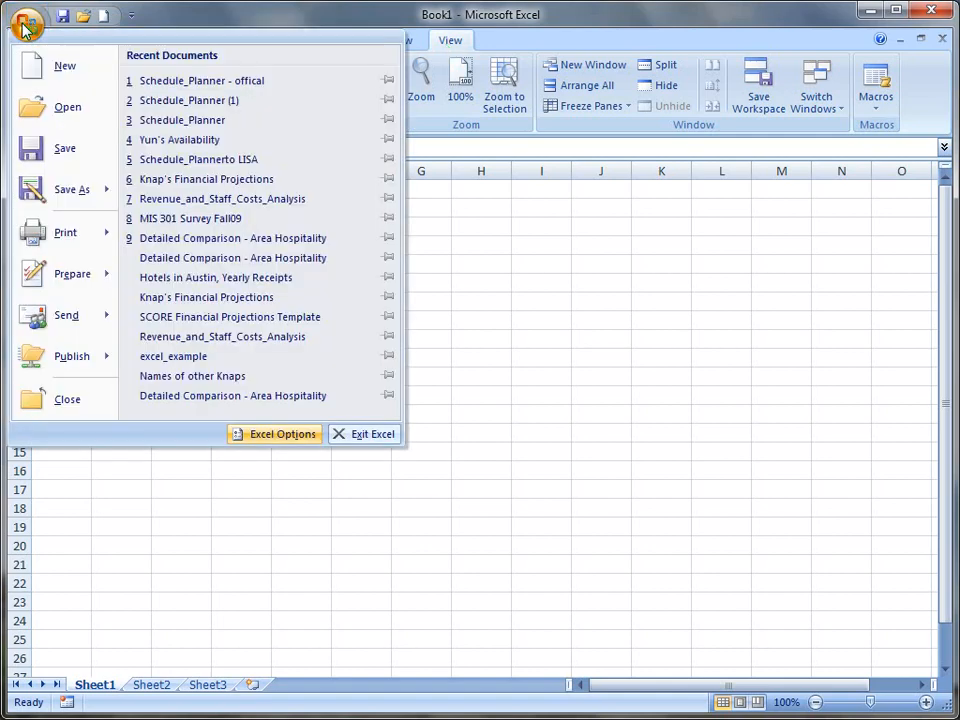
{"action": "mouse_move", "coordinate": [274, 434]}
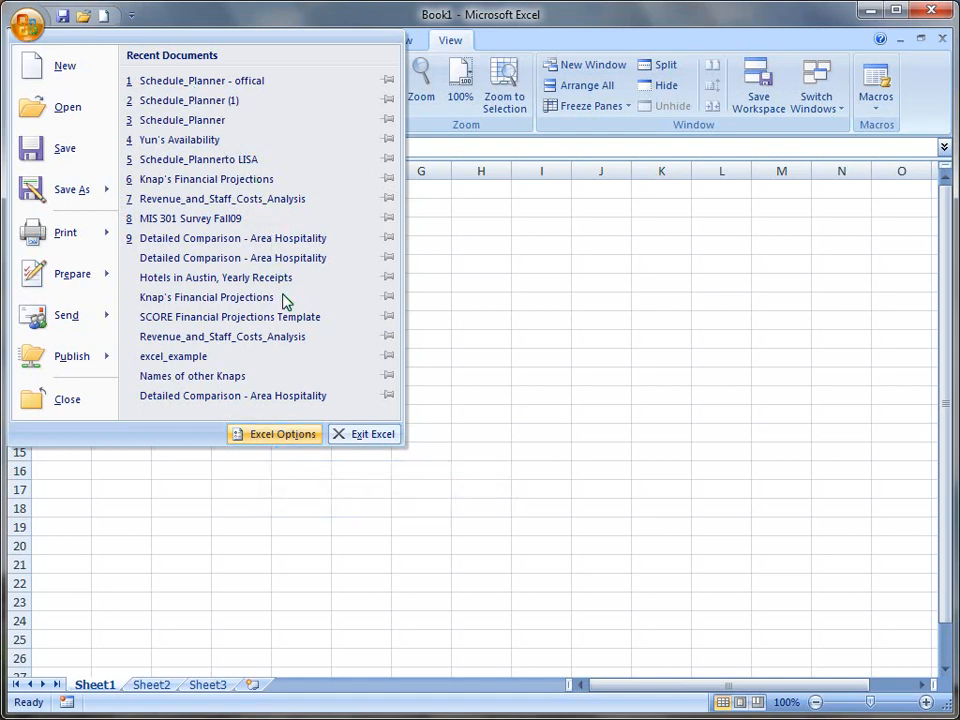
{"action": "left_click", "coordinate": [281, 434]}
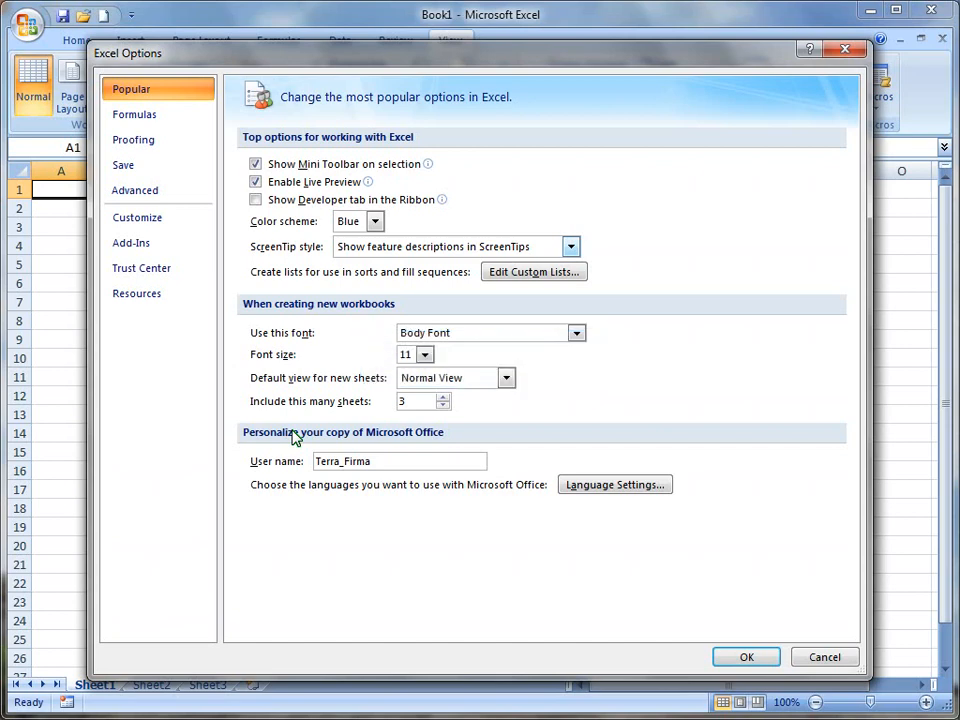
{"action": "mouse_move", "coordinate": [256, 199]}
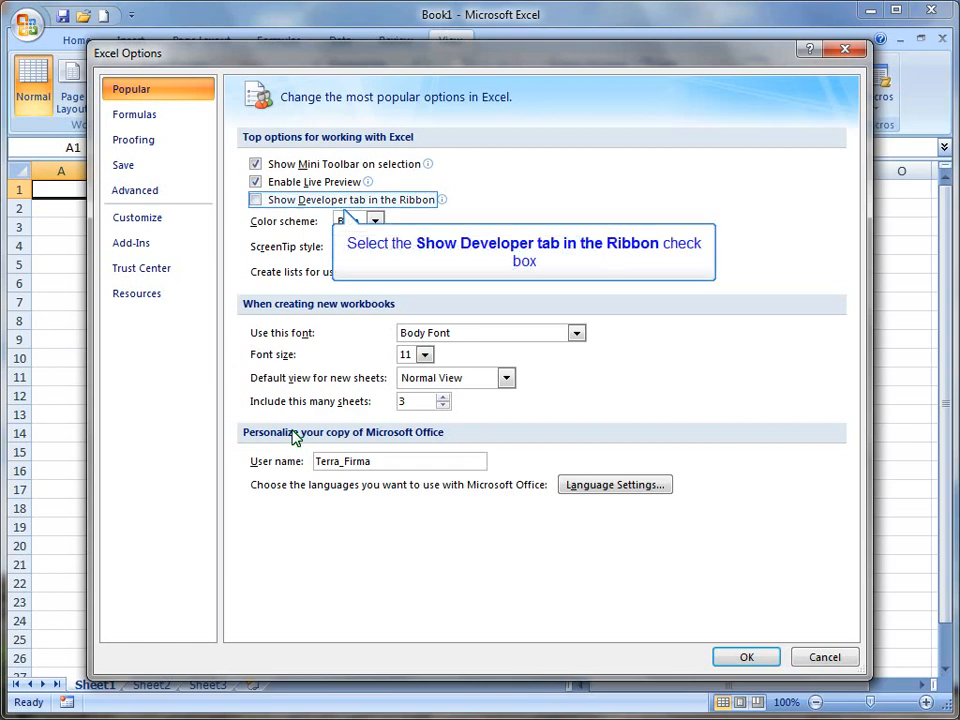
Turn on 'Show Developer tab in the Ribbon' on the Popular page.
{"action": "left_click", "coordinate": [256, 199]}
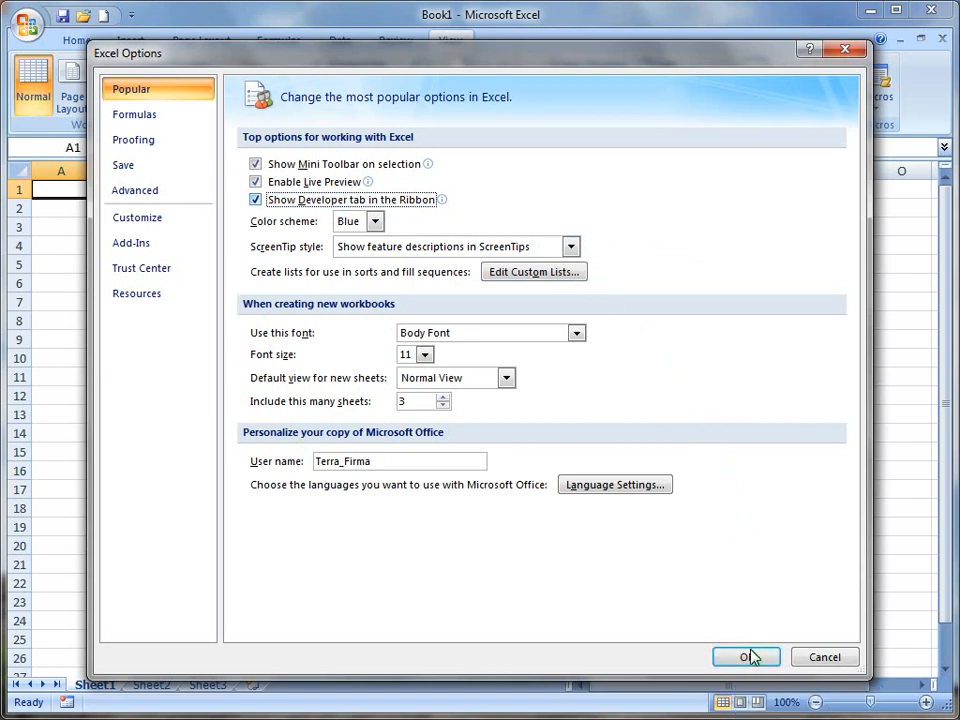
Confirm Excel Options with OK and display the new Developer tab's commands.
{"action": "left_click", "coordinate": [751, 656]}
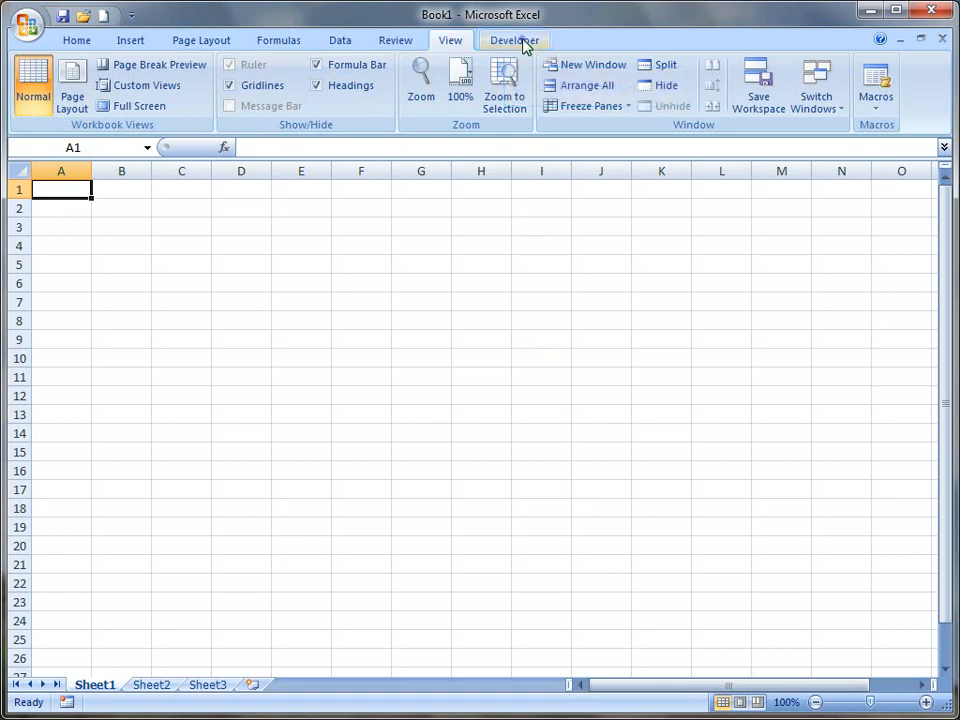
{"action": "left_click", "coordinate": [514, 40]}
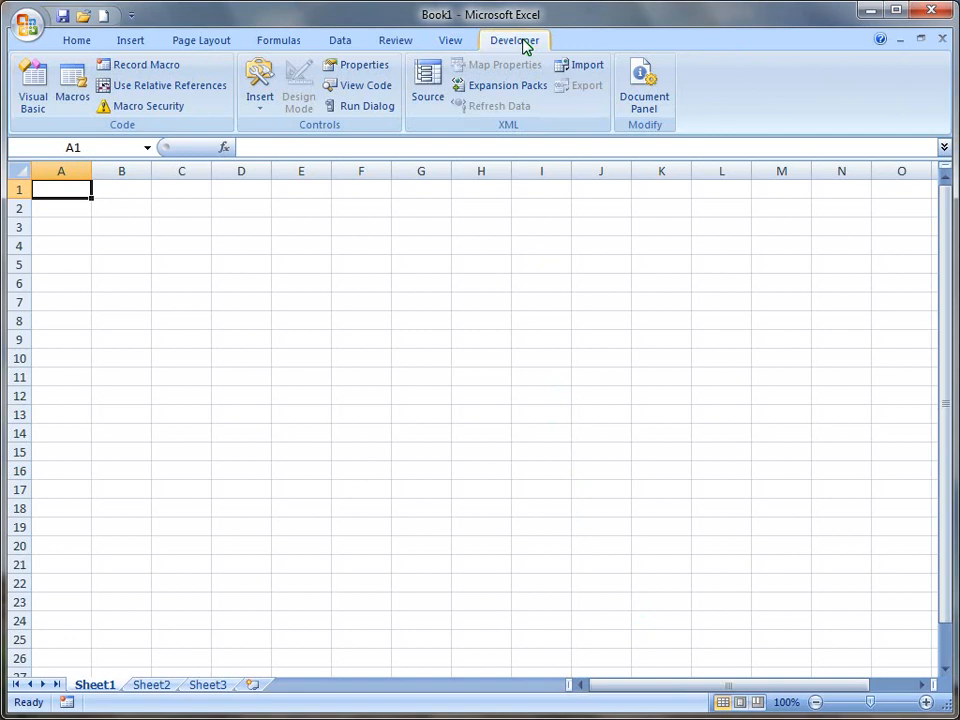